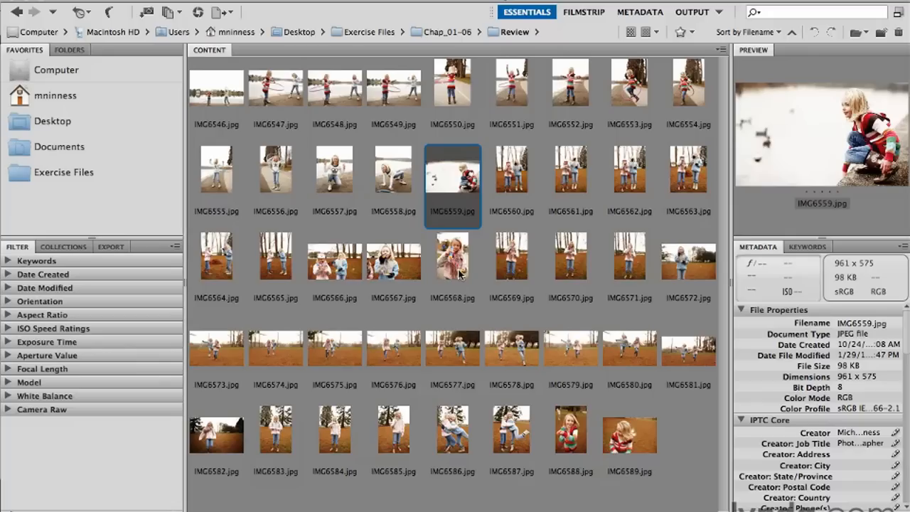
{"action": "mouse_move", "coordinate": [368, 103]}
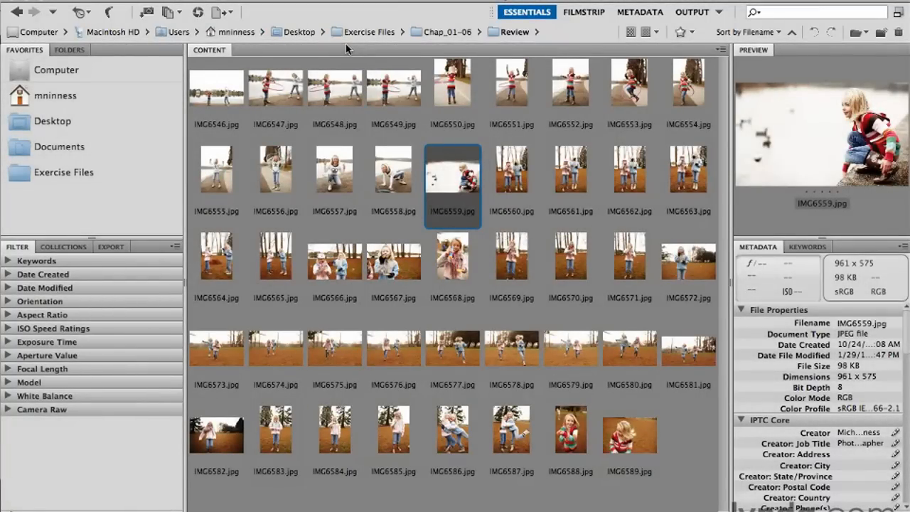
{"action": "mouse_move", "coordinate": [396, 44]}
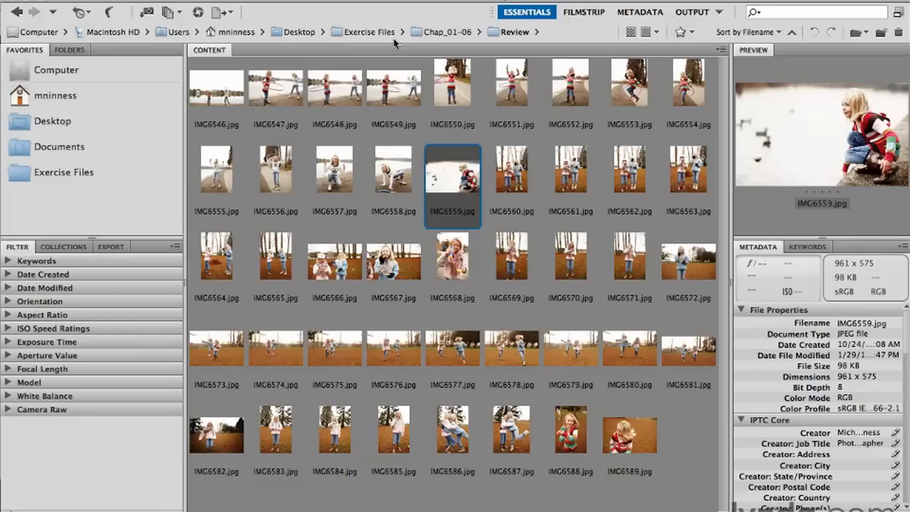
{"action": "mouse_move", "coordinate": [458, 190]}
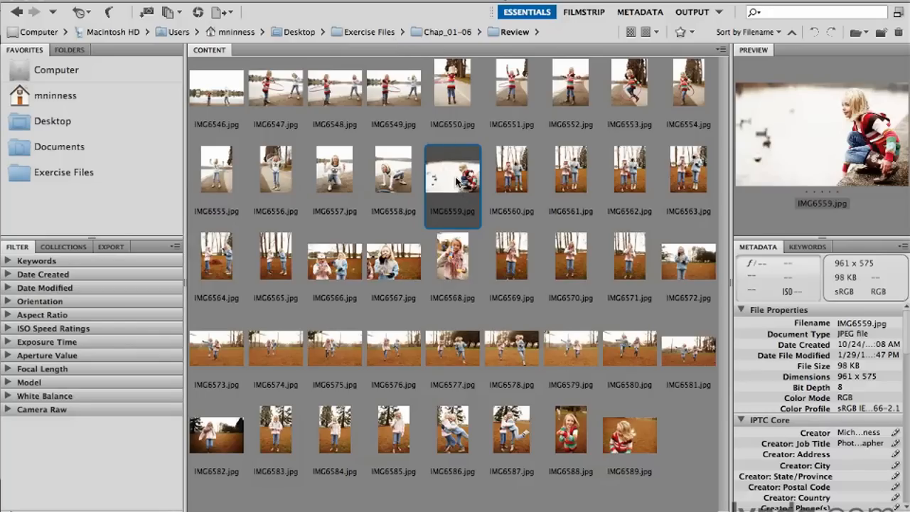
- Launch IMG6559.jpg from the Bridge thumbnail grid into Photoshop as an editable document
{"action": "double_click", "coordinate": [452, 169]}
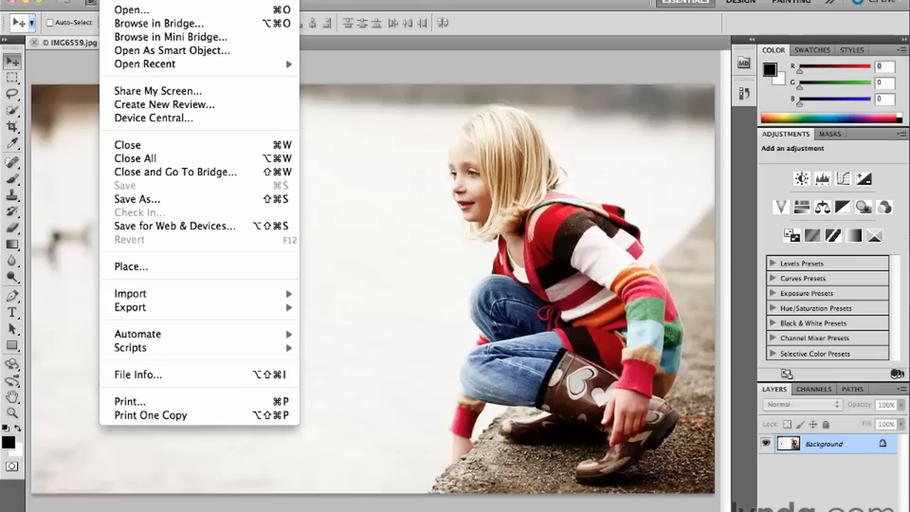
{"action": "mouse_move", "coordinate": [160, 23]}
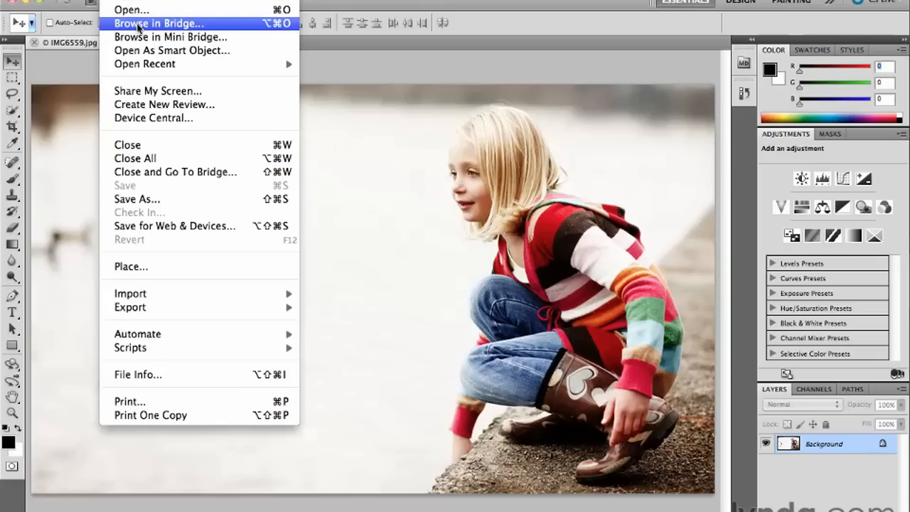
{"action": "mouse_move", "coordinate": [130, 10]}
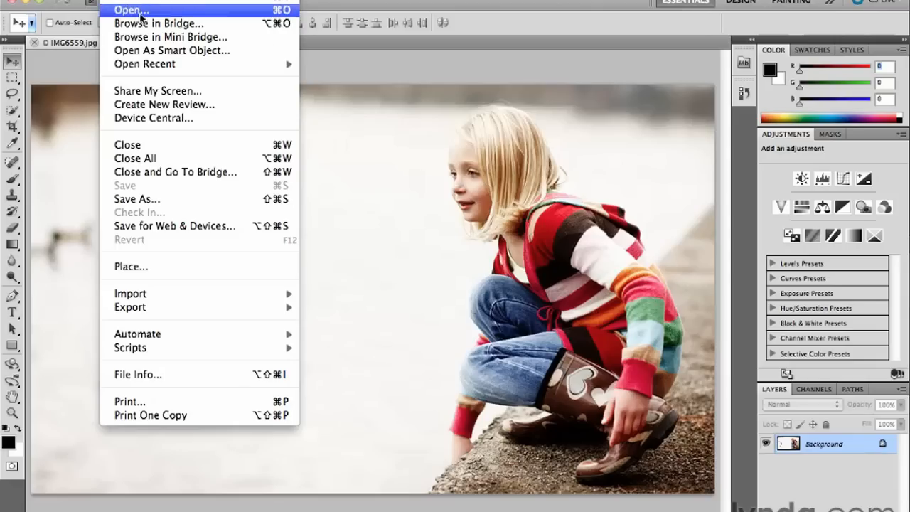
{"action": "mouse_move", "coordinate": [159, 23]}
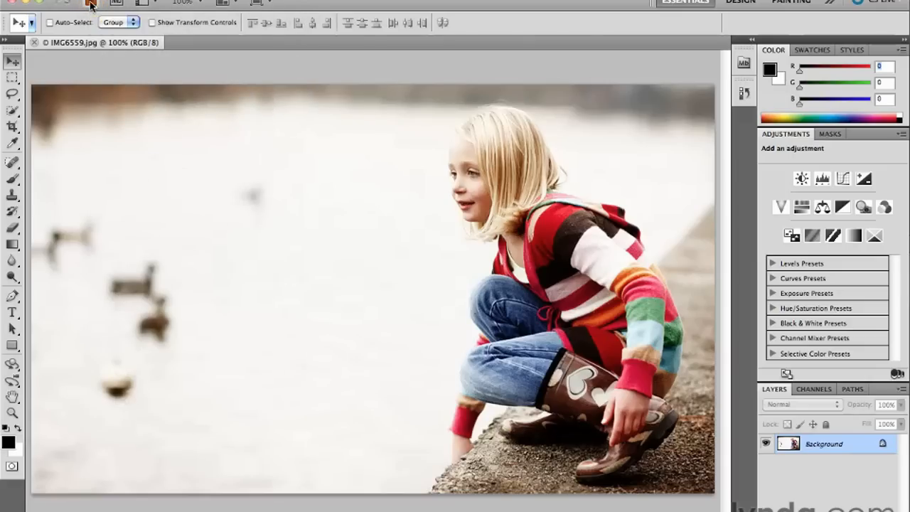
{"action": "left_click", "coordinate": [88, 5]}
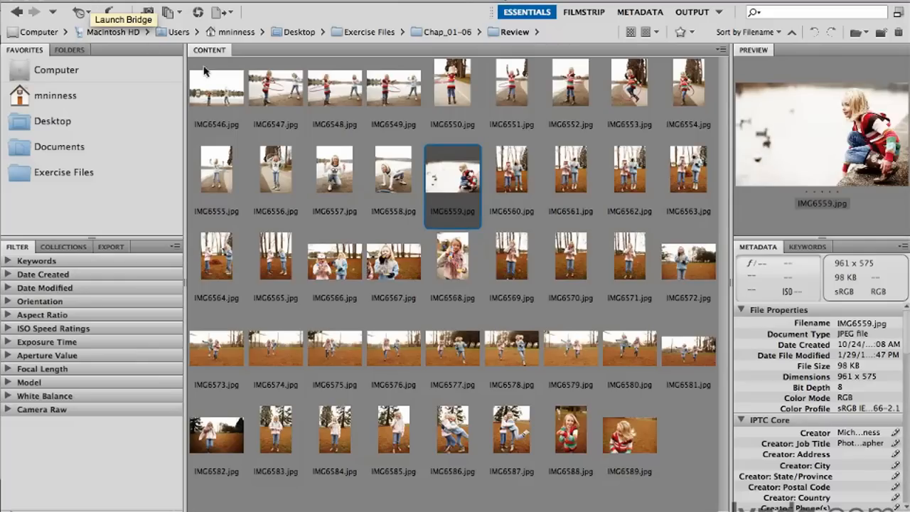
{"action": "mouse_move", "coordinate": [452, 176]}
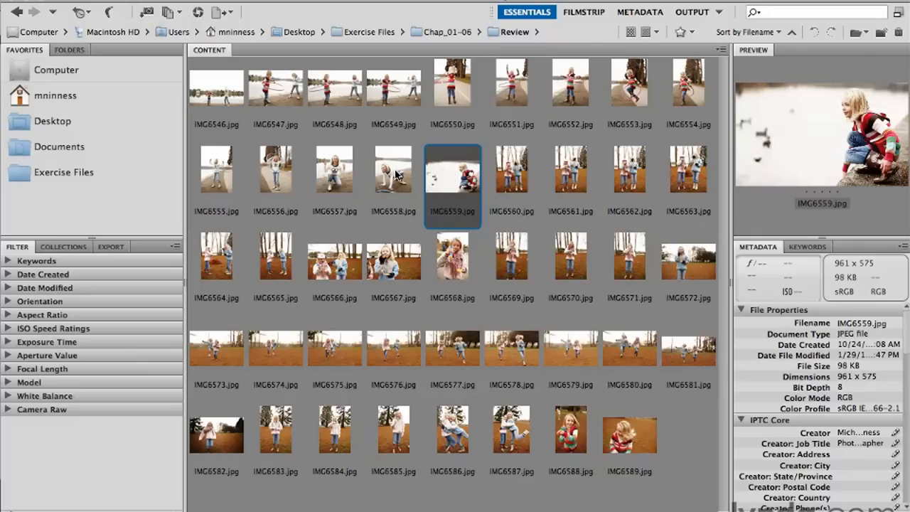
{"action": "mouse_move", "coordinate": [325, 146]}
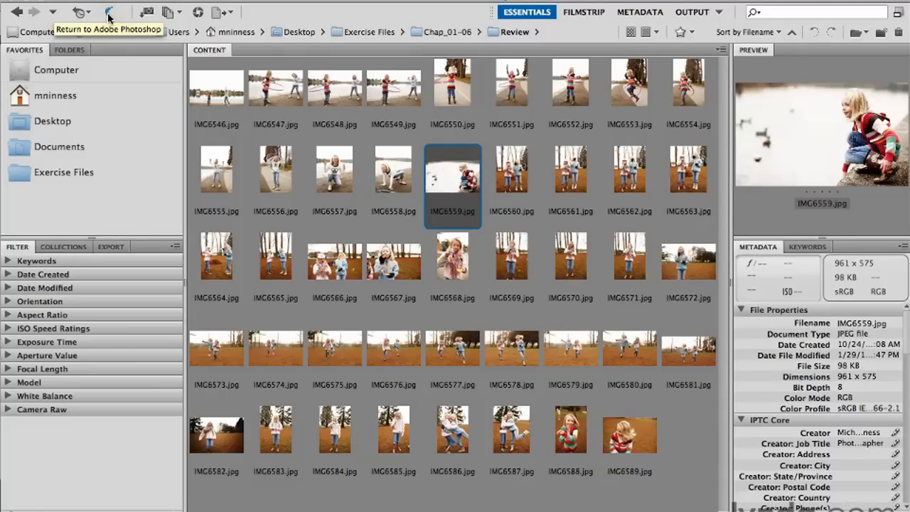
{"action": "left_click", "coordinate": [108, 11]}
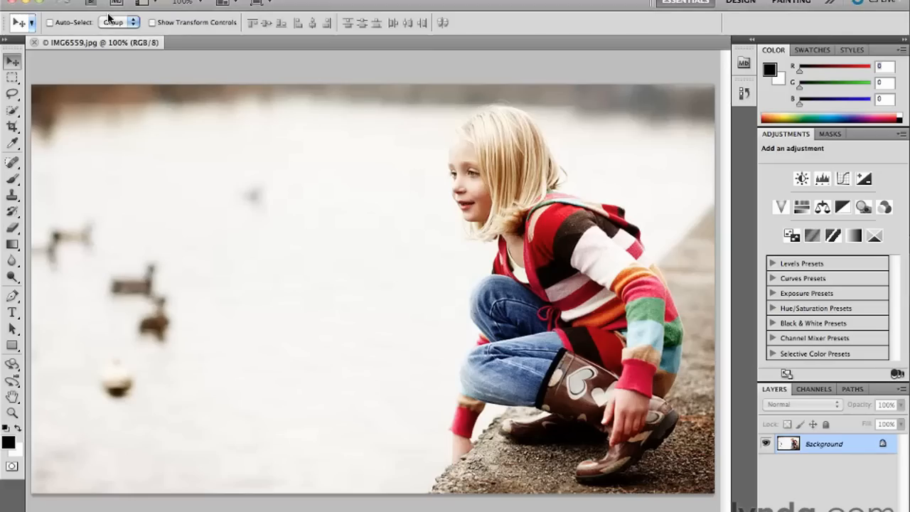